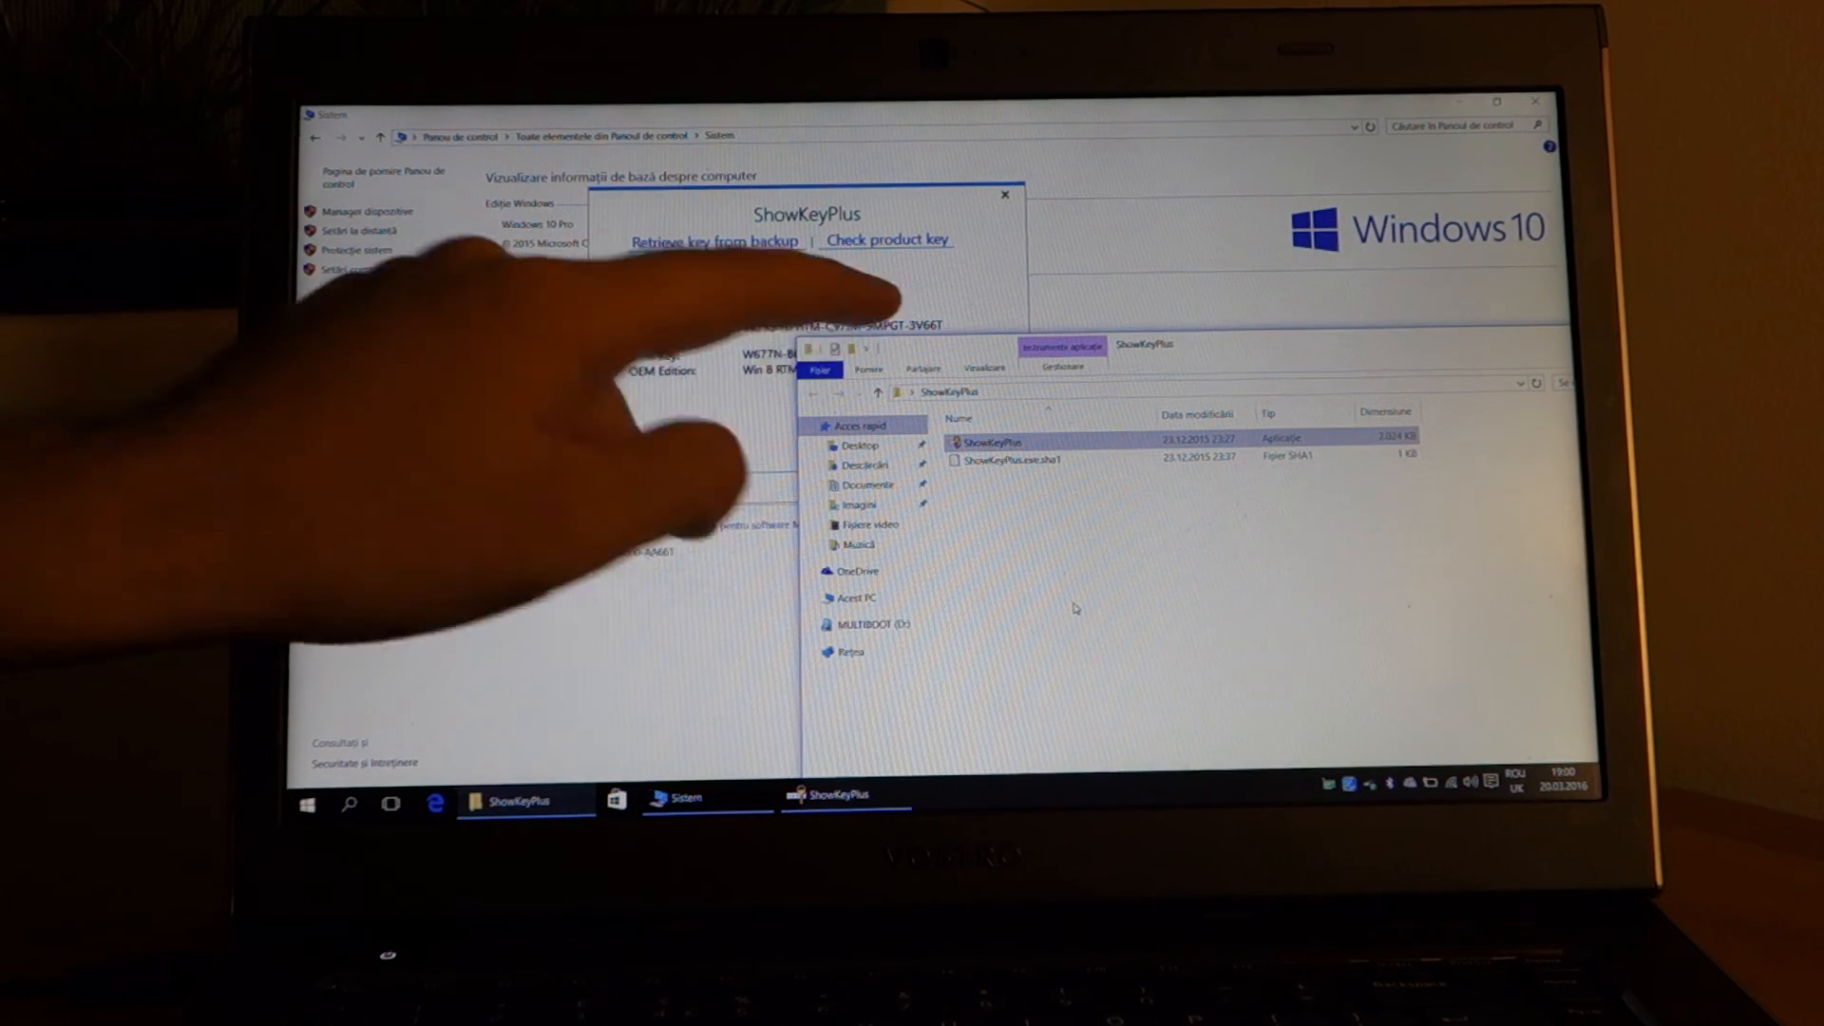
{"action": "left_click", "coordinate": [887, 240]}
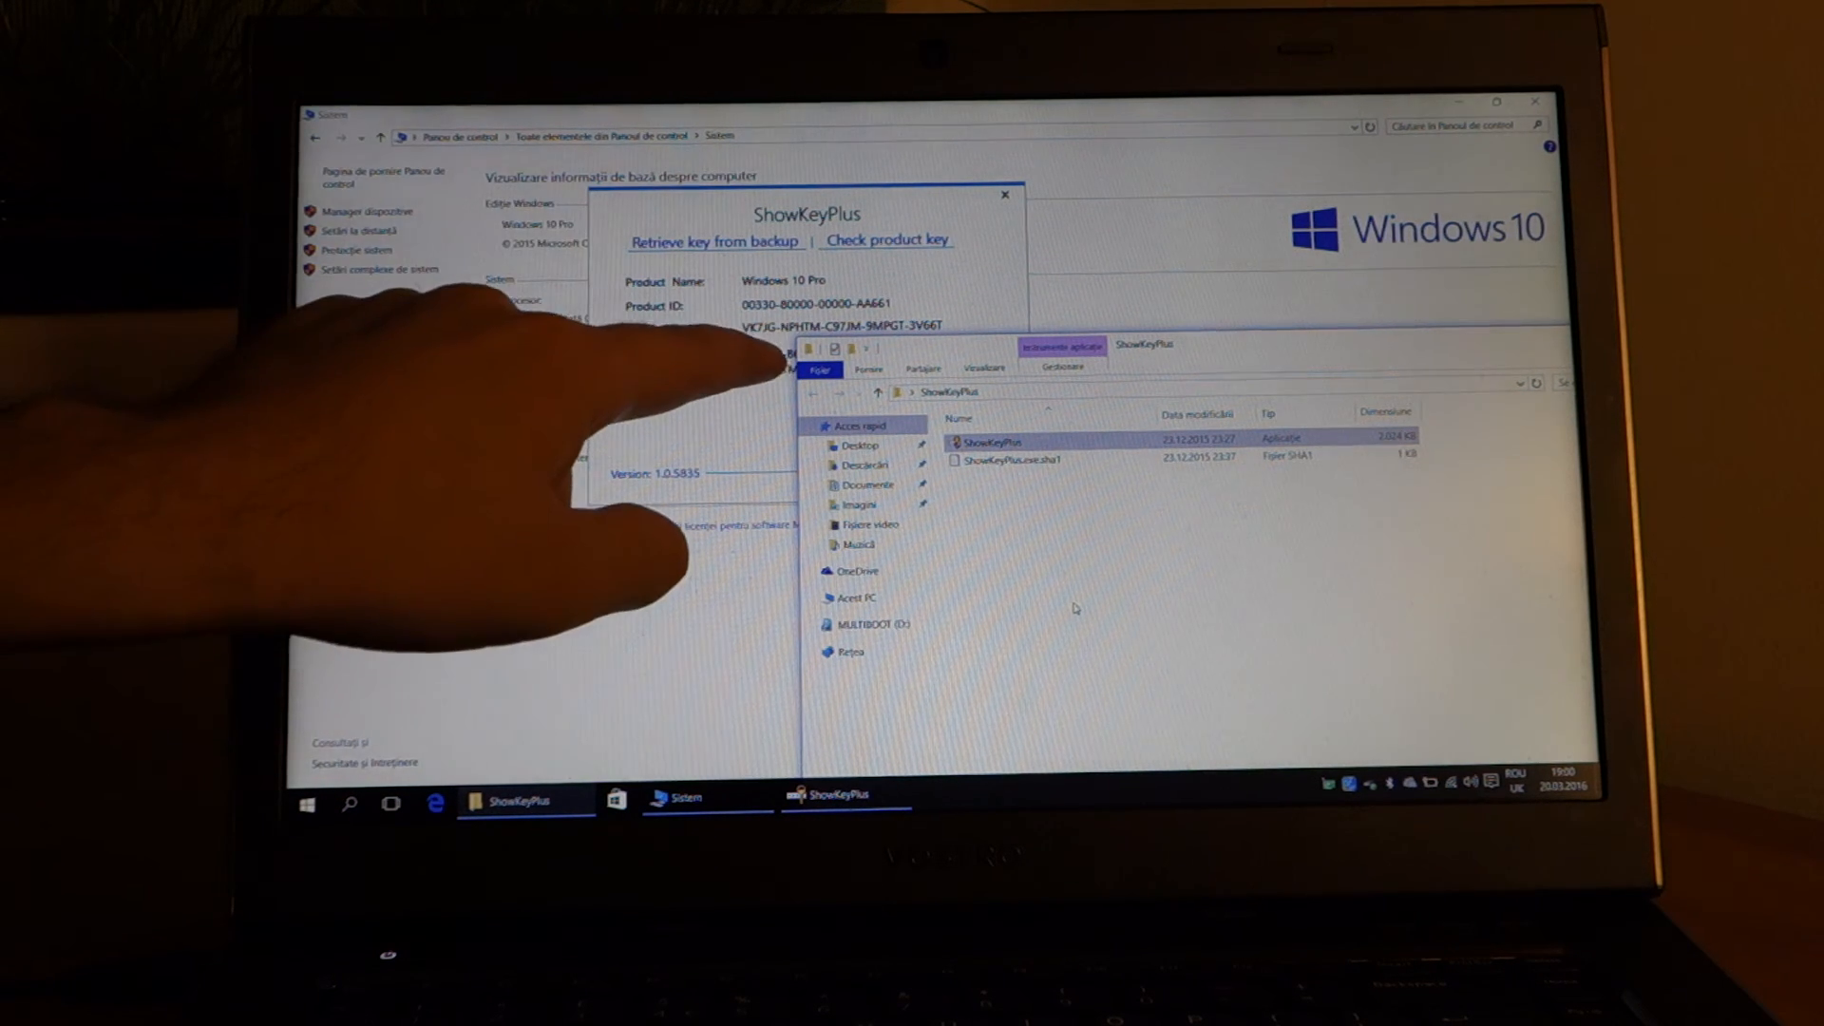
{"action": "left_click", "coordinate": [887, 239]}
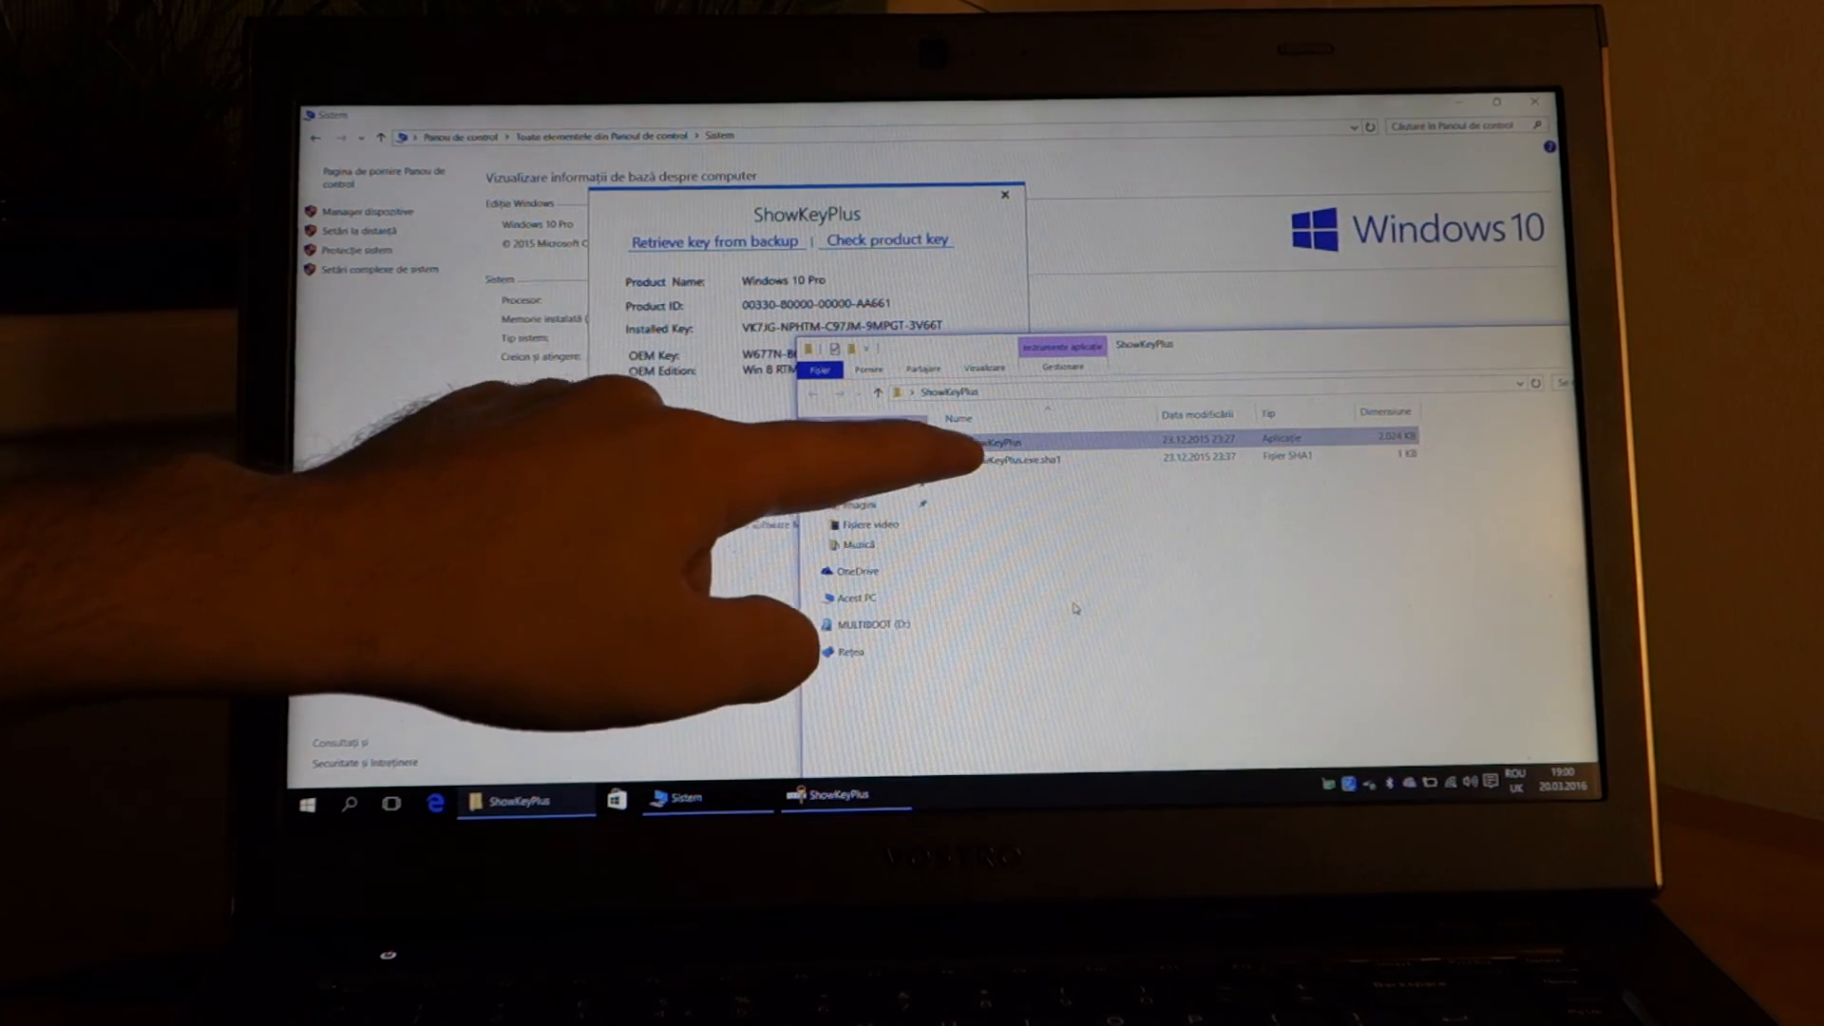